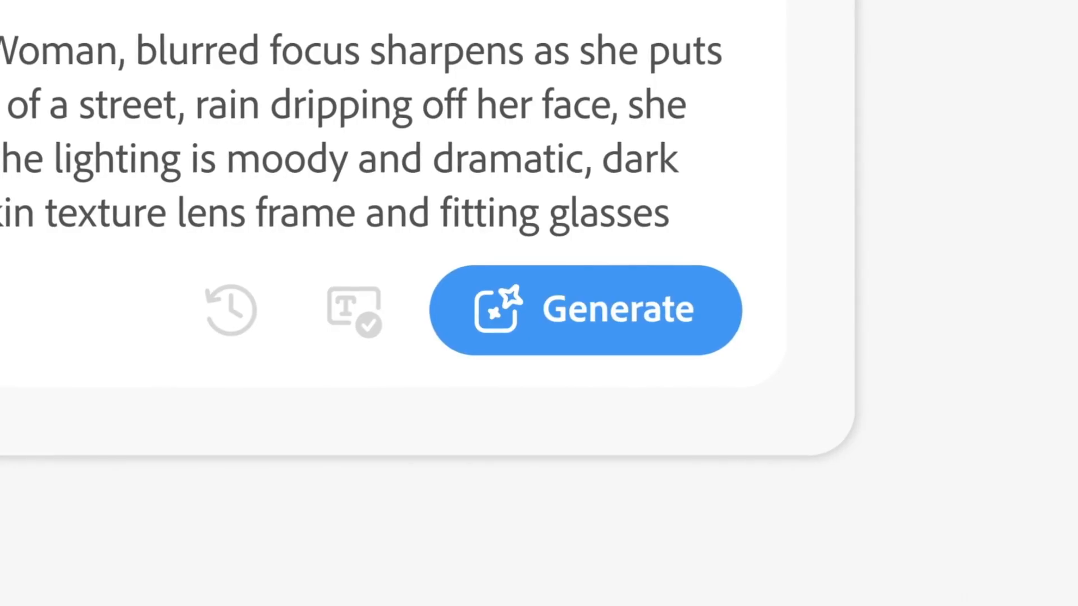
# Generate a video from the rainy-woman text prompt.
pyautogui.click(585, 309)
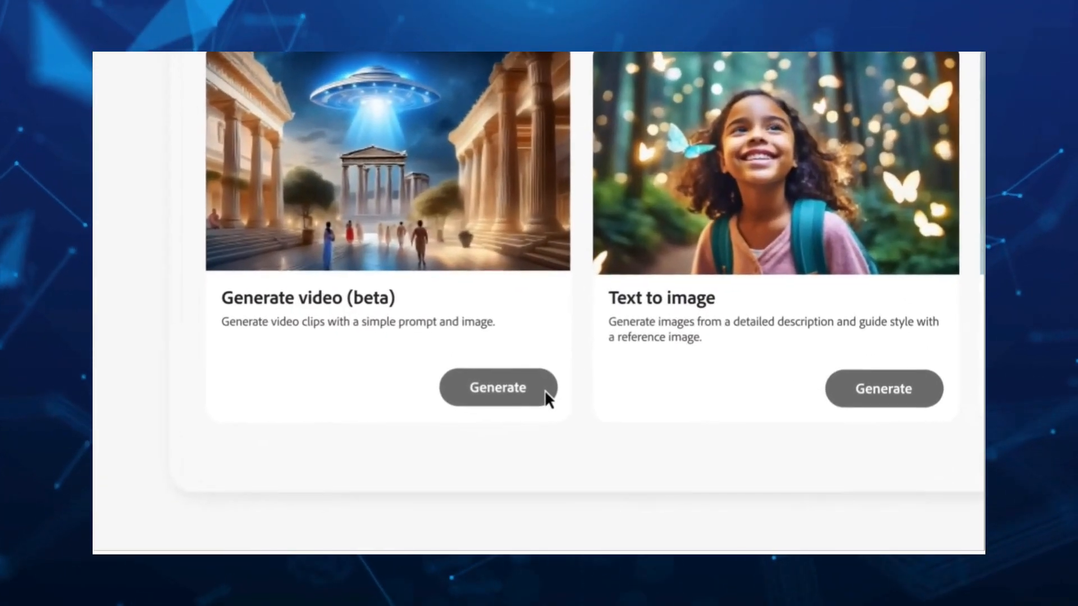
# Start Generate video (beta) with a galaxy image and a zoom-out-to-pupil prompt.
pyautogui.click(498, 387)
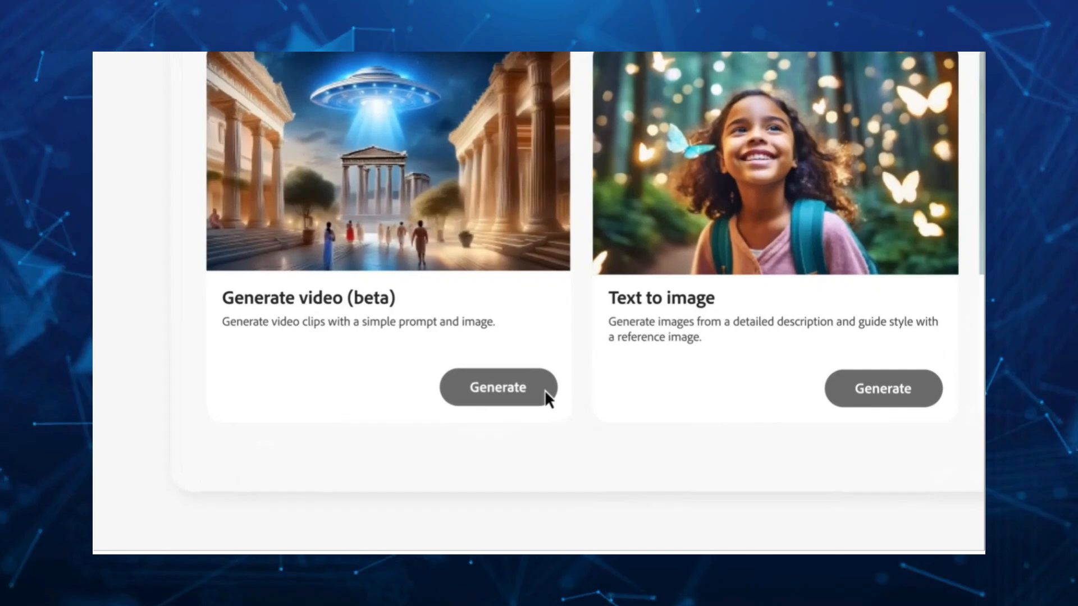
pyautogui.click(498, 387)
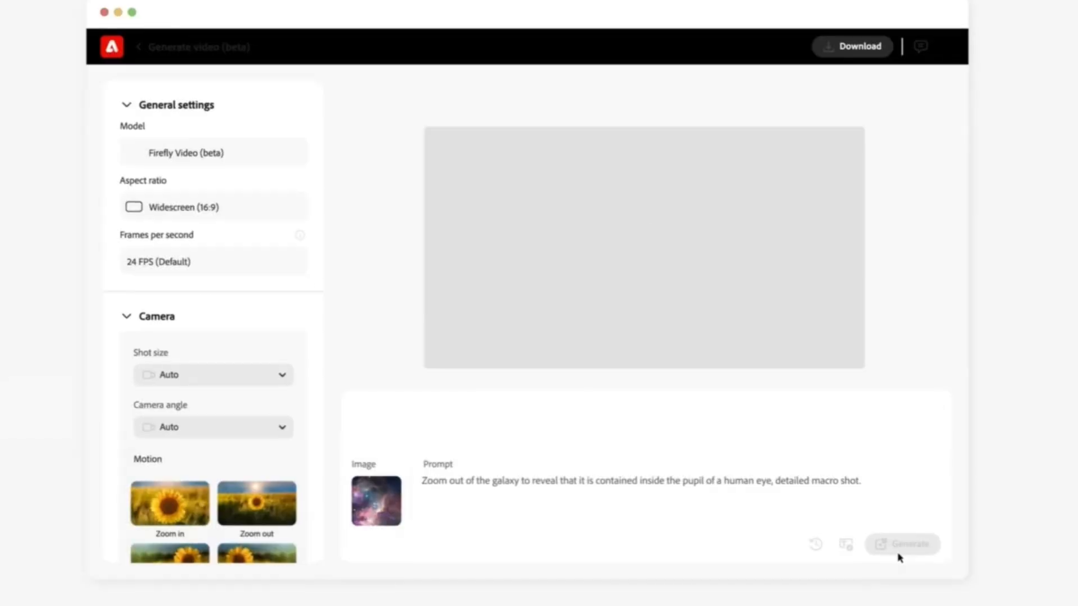
# Generate the galaxy-in-eye clip, then request another take.
pyautogui.click(903, 544)
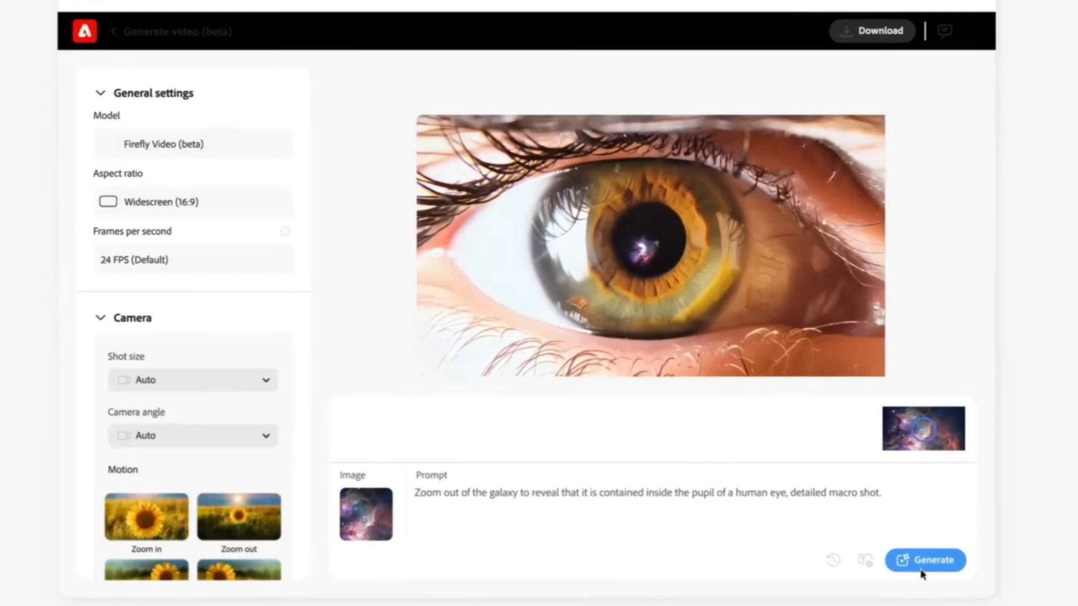
pyautogui.click(925, 560)
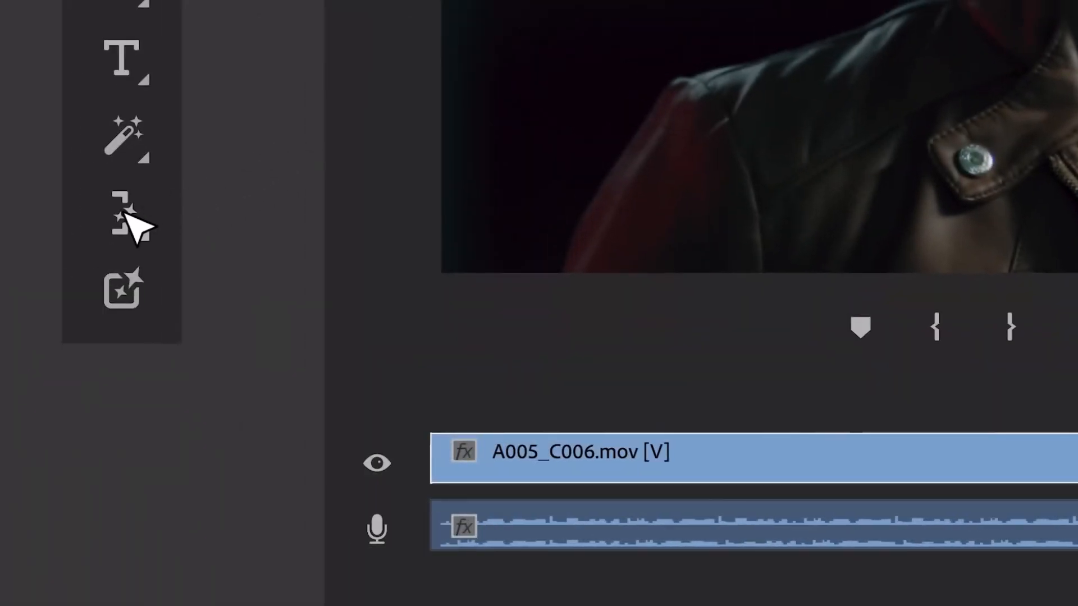
# Select the Generative Extend tool from the Premiere Pro toolbar.
pyautogui.click(122, 212)
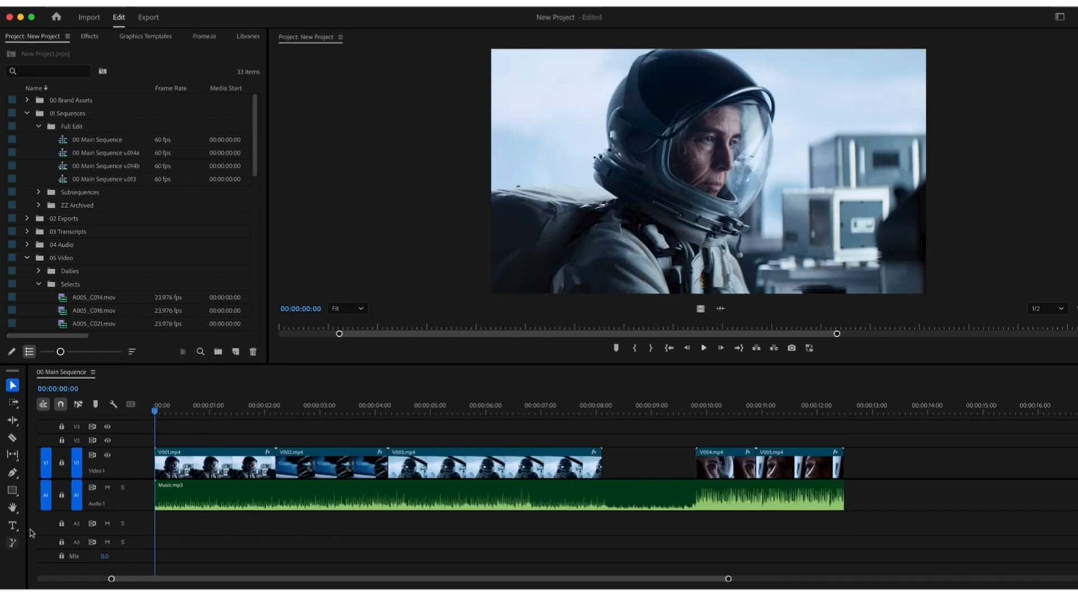
pyautogui.click(13, 543)
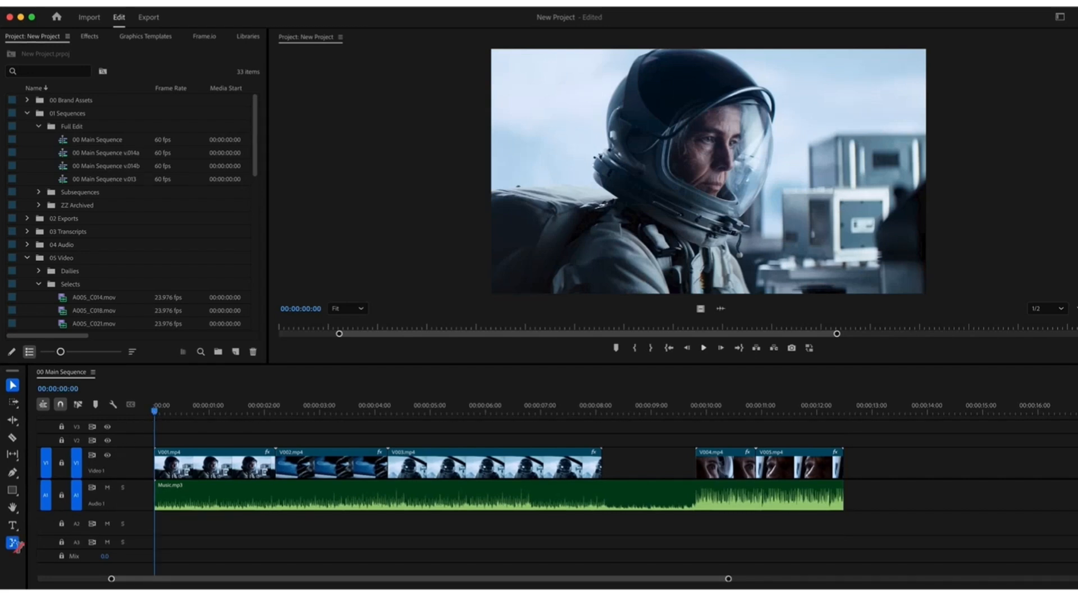